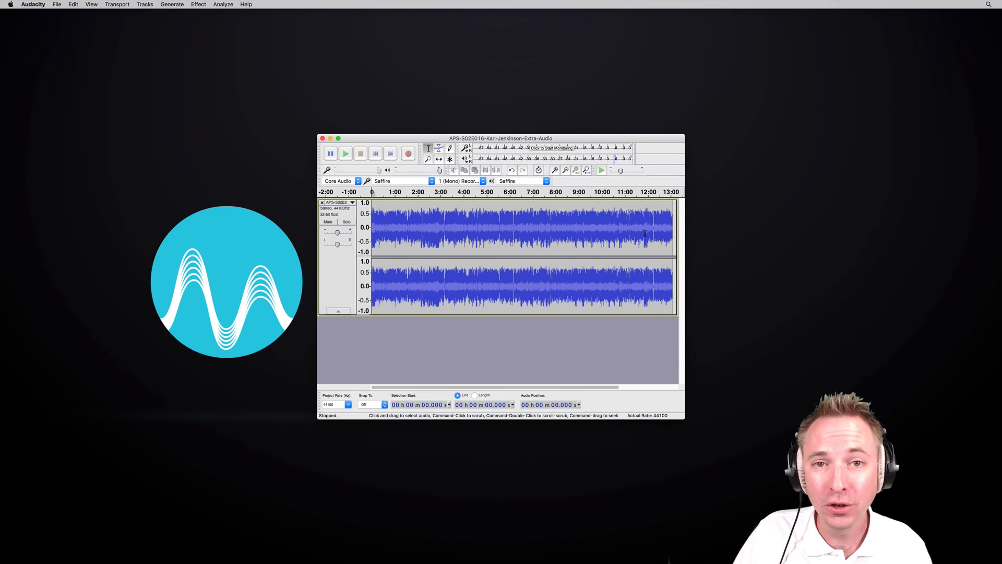
pyautogui.moveTo(399, 262)
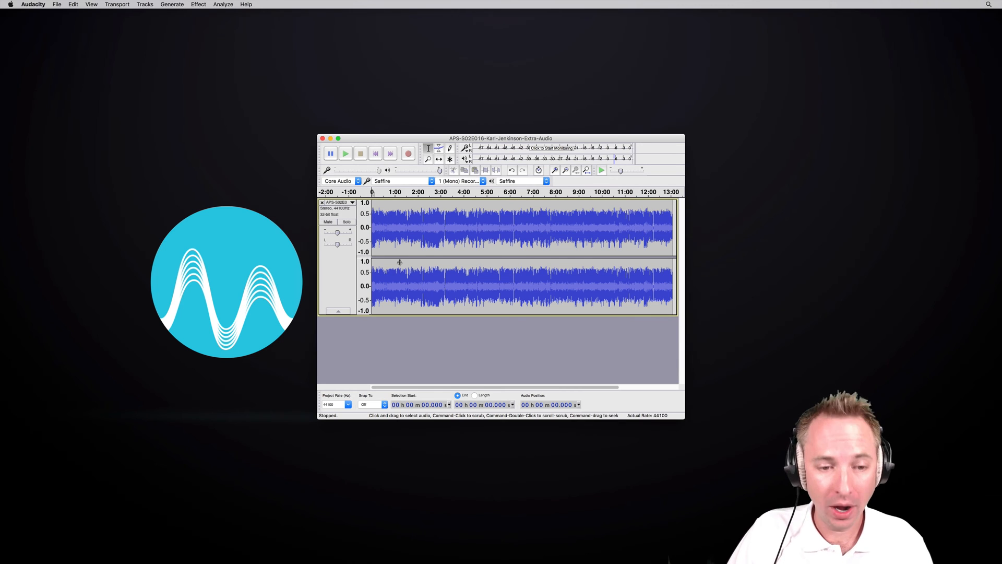
# Select the podcast track from about 3:13 to 6:11 and open the File menu
pyautogui.click(57, 5)
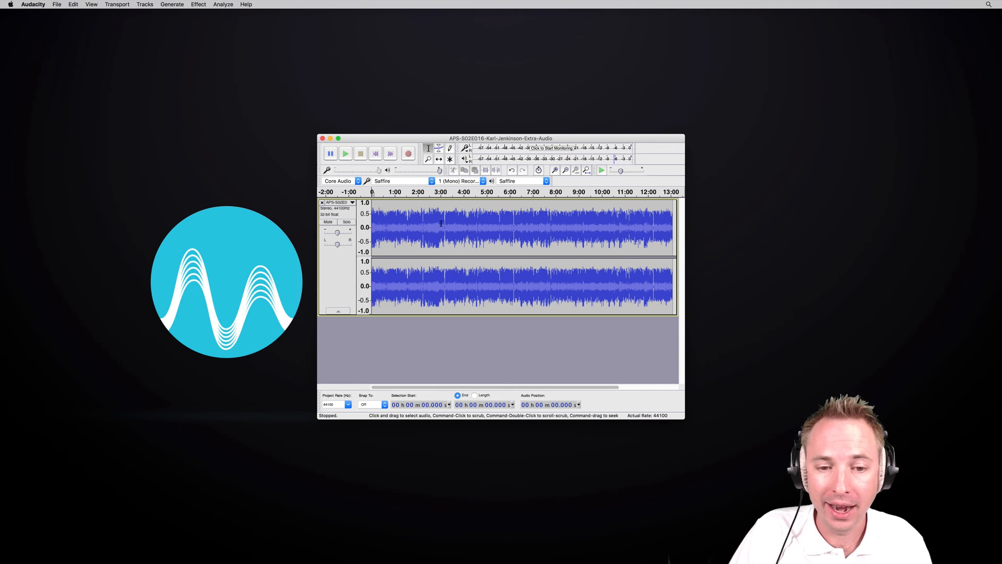
pyautogui.moveTo(441, 227); pyautogui.dragTo(515, 227)
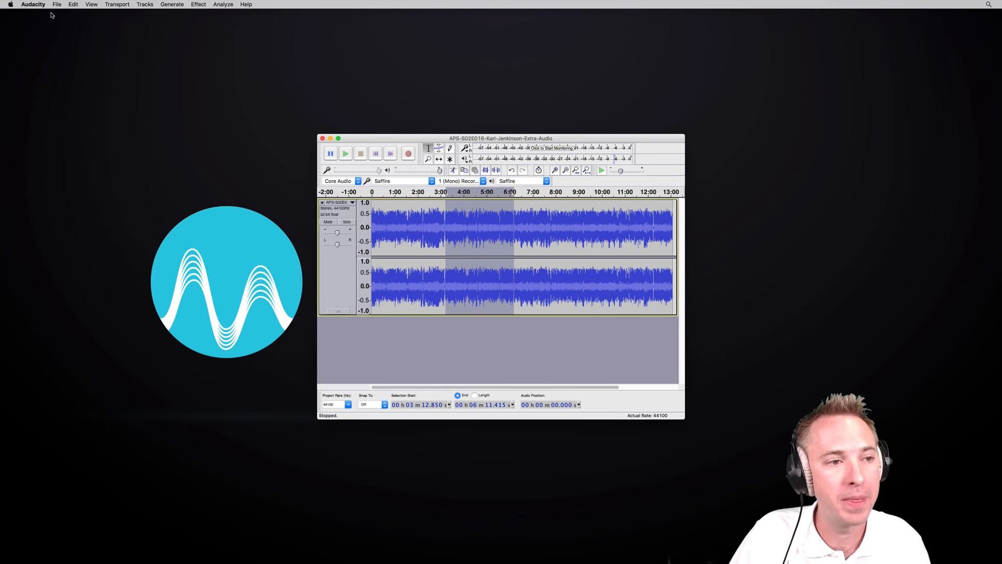
pyautogui.click(56, 5)
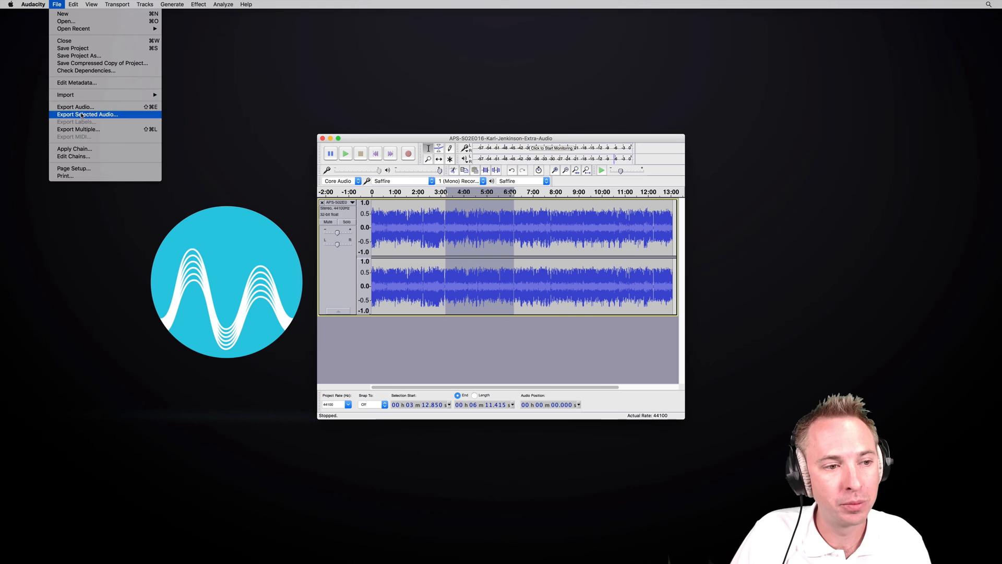
# Export the selected audio as an MP3 at constant 128 kbps with Stereo channel mode
pyautogui.click(87, 114)
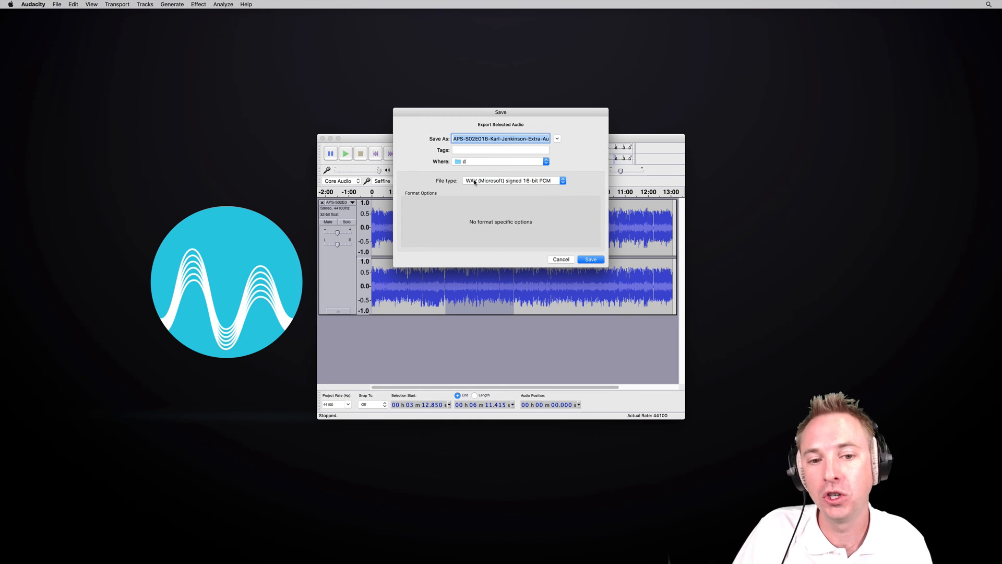
pyautogui.click(511, 180)
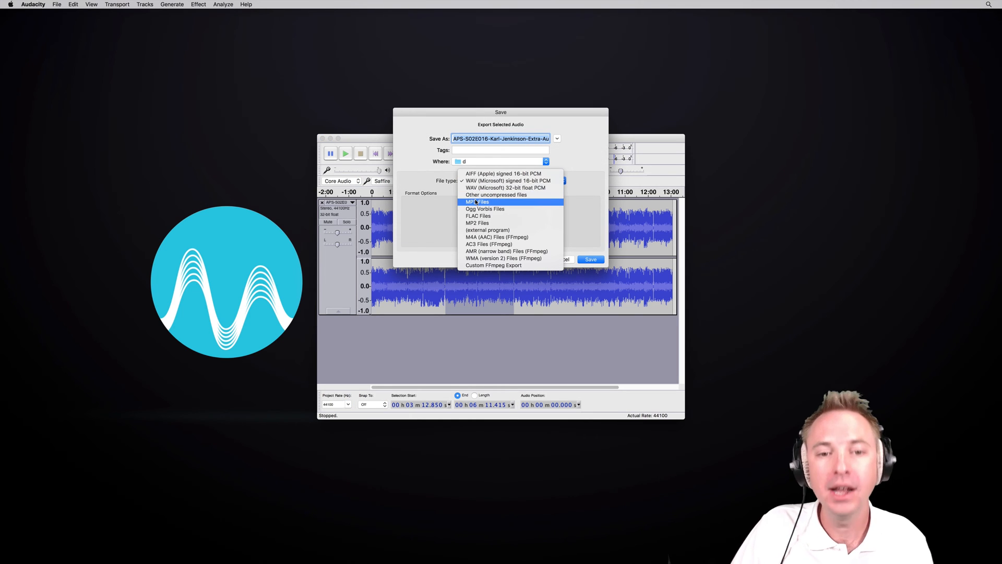
pyautogui.click(476, 201)
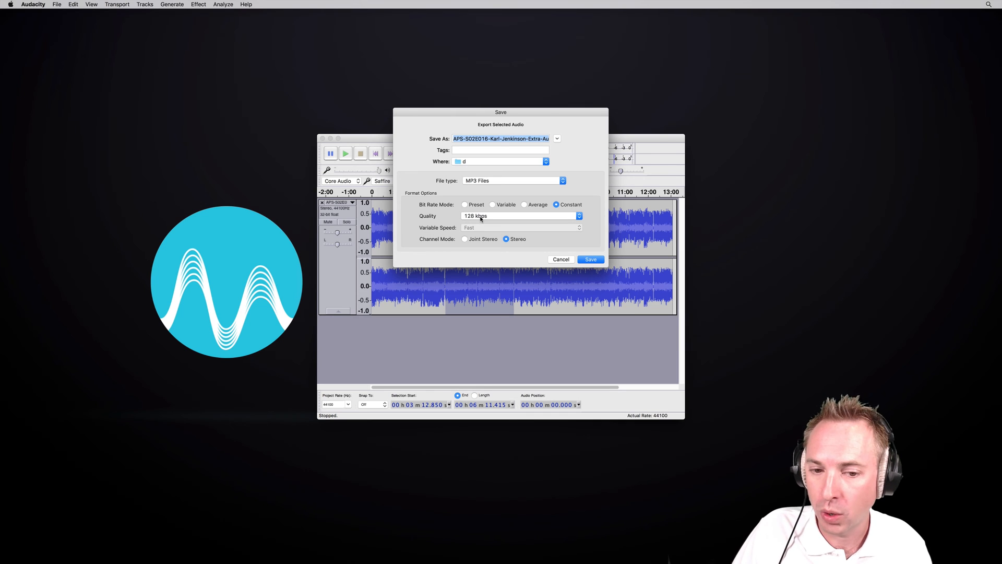
pyautogui.click(465, 239)
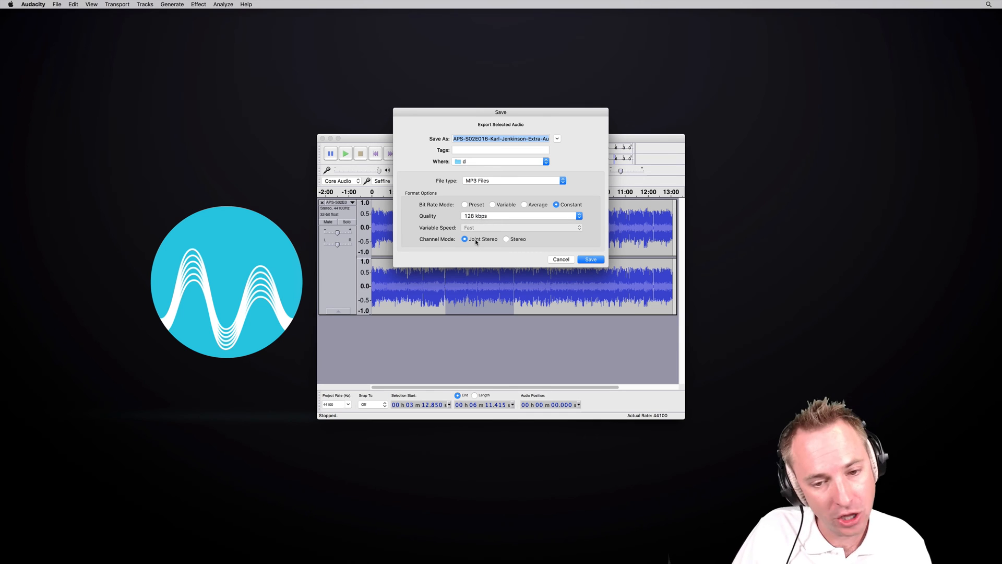
pyautogui.click(506, 239)
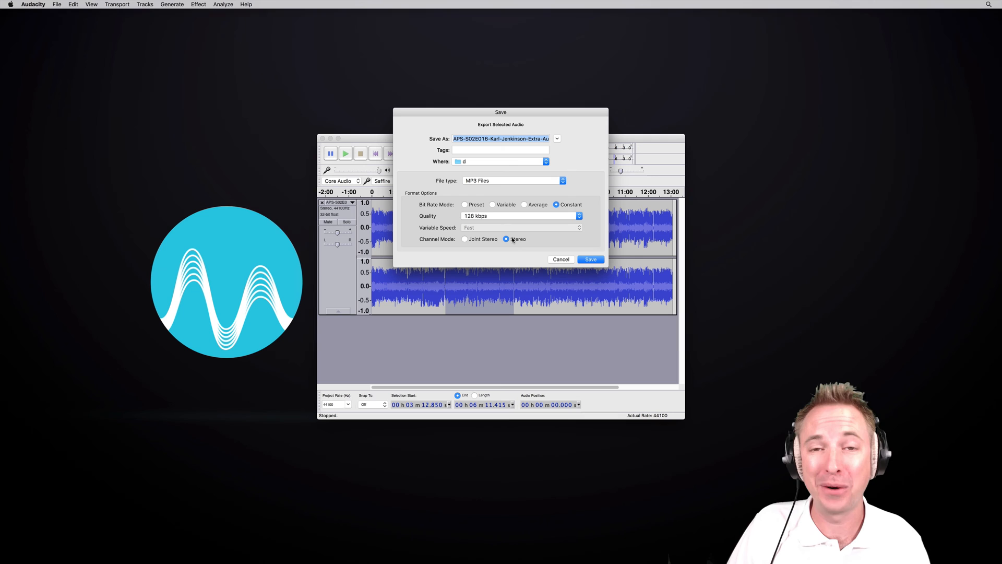